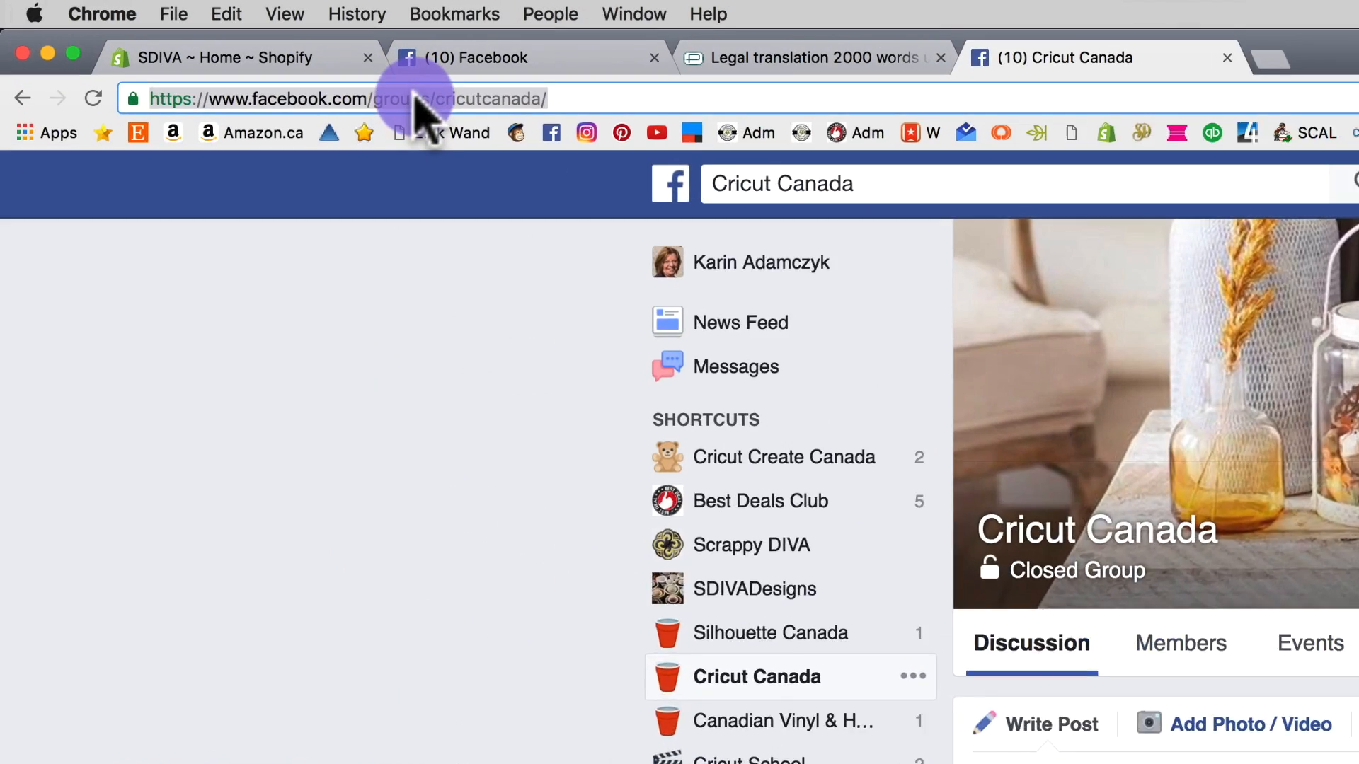
Search Google for "manitoba map" silhouette and show the image results of Manitoba outline maps
type("\"manitoba map silhouette\"")
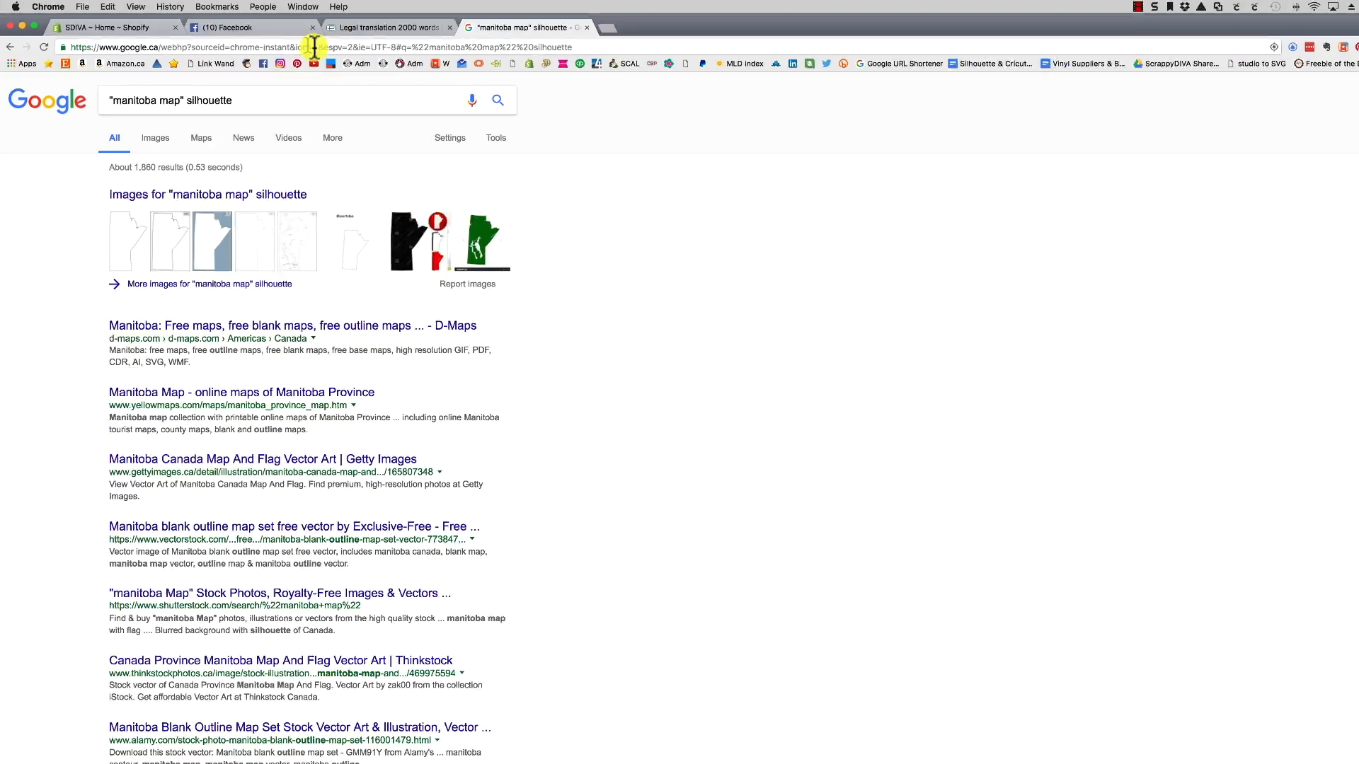
left_click(155, 137)
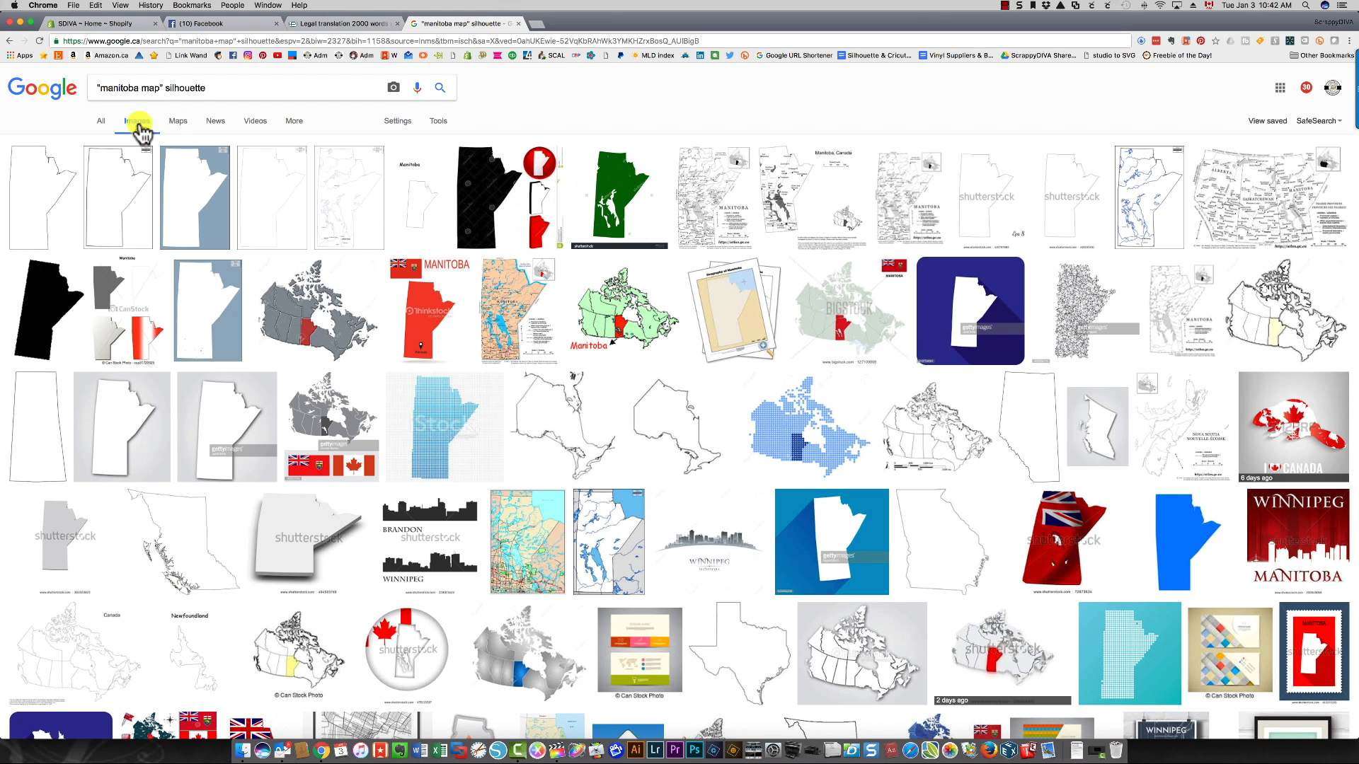
left_click(136, 120)
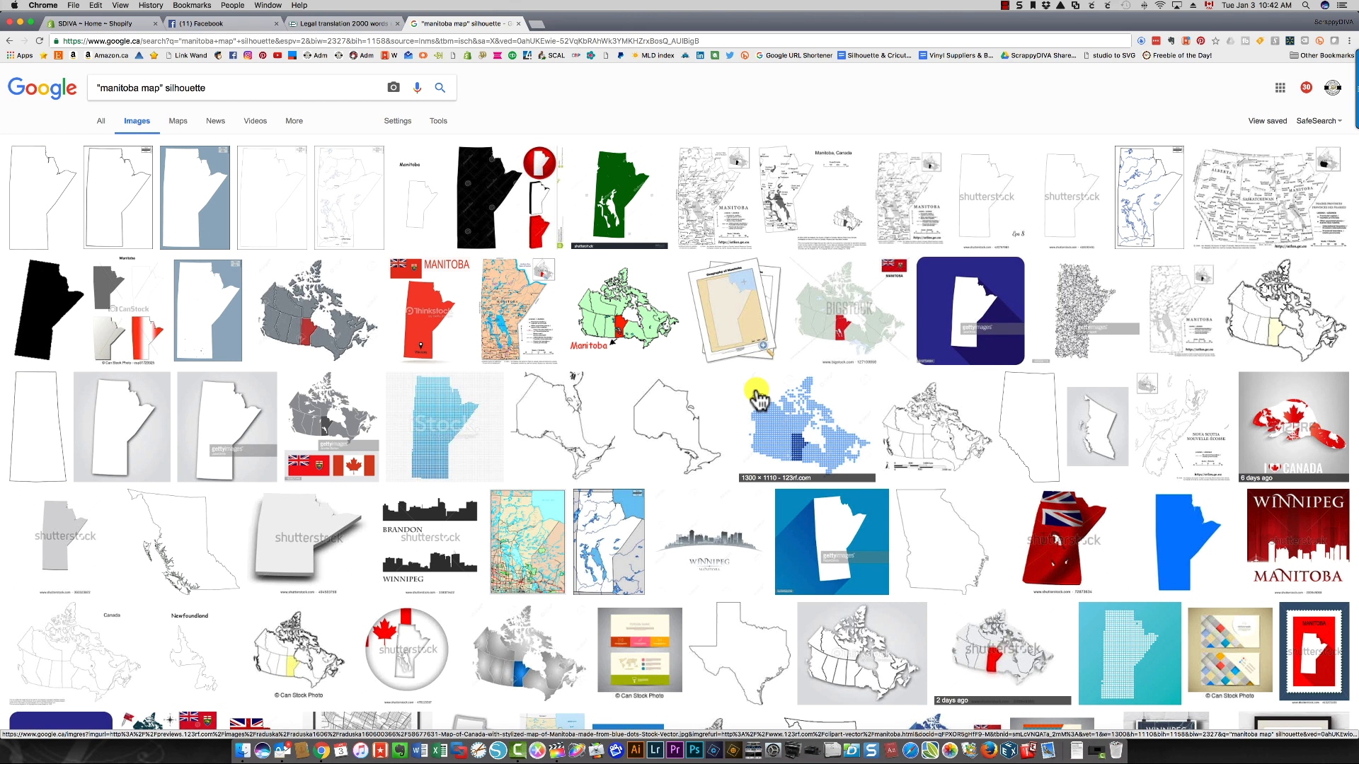
scroll("down", 3)
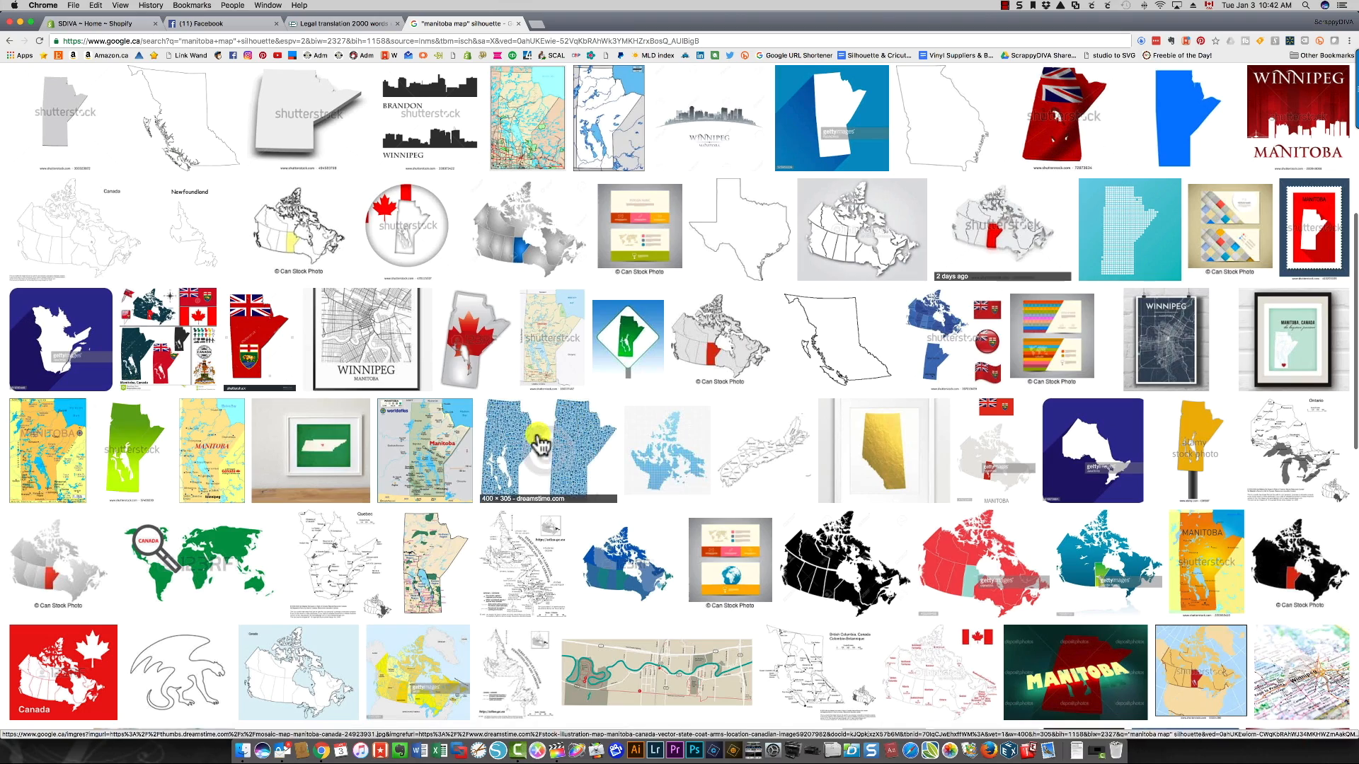
mouse_move(760, 451)
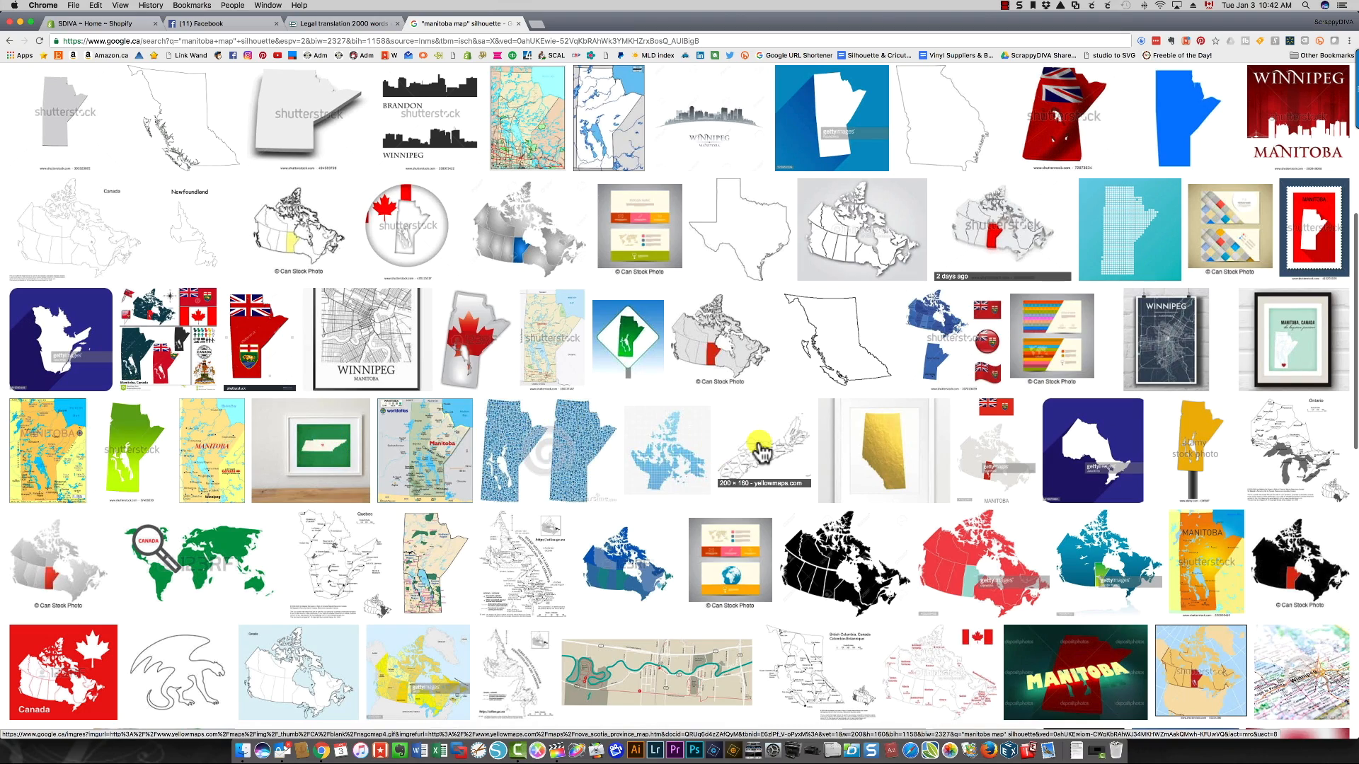